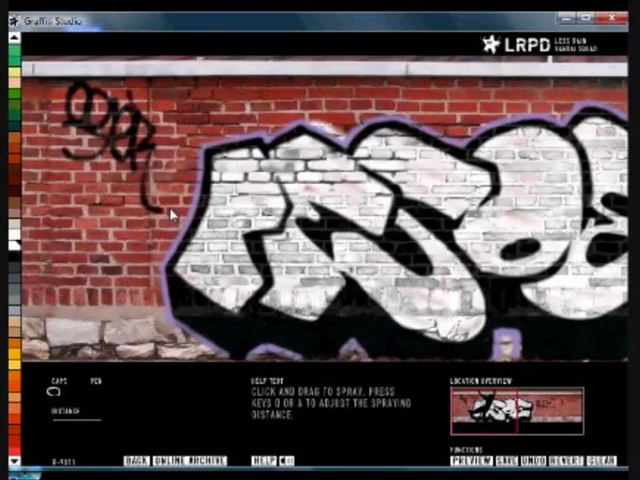
# - Wipe the sample piece off the wall with CLEAR to start on bare bricks
pyautogui.click(596, 461)
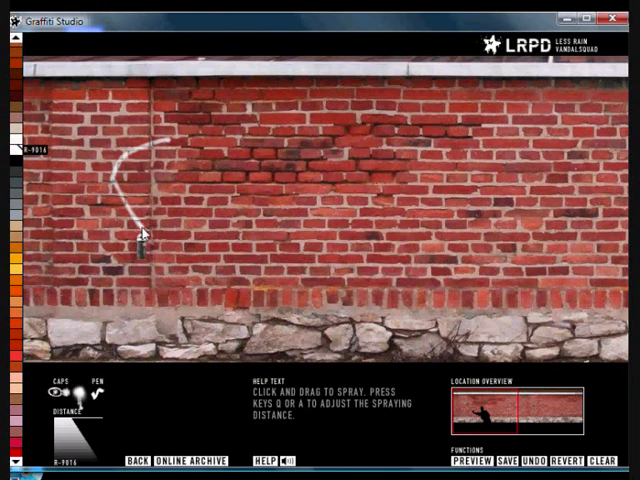
# - Sketch the first letter shapes in thin white (R-9016) on the left of the wall
pyautogui.moveTo(143, 235); pyautogui.dragTo(228, 142)
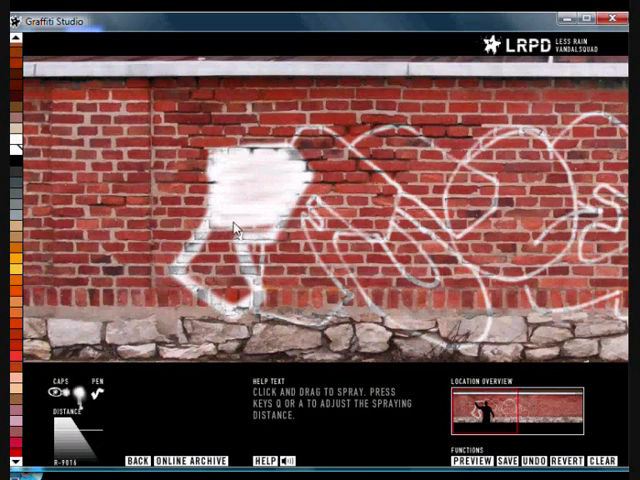
# - Spray the first letter and the top of the second letter solid white
pyautogui.moveTo(235, 225); pyautogui.dragTo(220, 290)
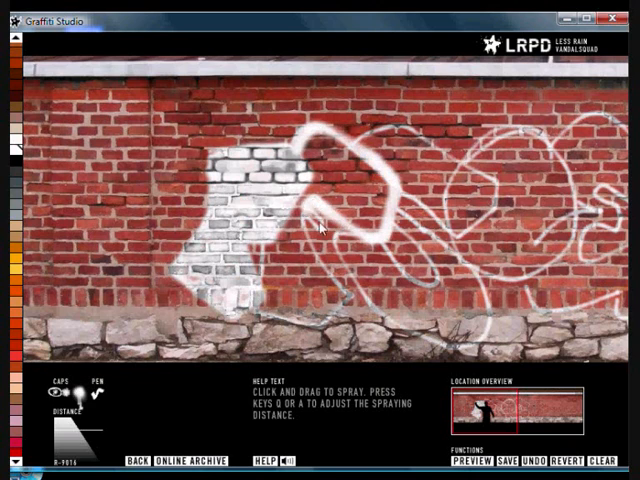
pyautogui.moveTo(320, 225); pyautogui.dragTo(330, 310)
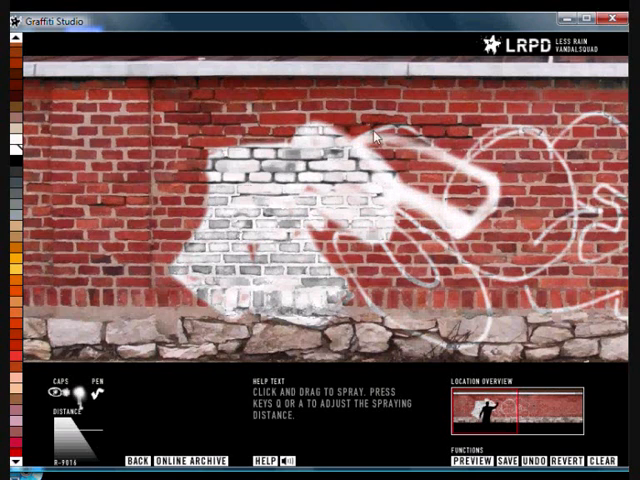
pyautogui.moveTo(378, 138); pyautogui.dragTo(497, 225)
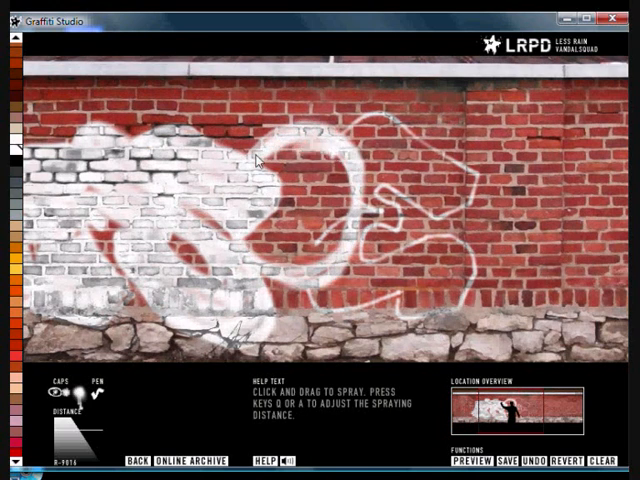
# - Fill the round letter and the right-hand letters solid white
pyautogui.moveTo(270, 160); pyautogui.dragTo(280, 210)
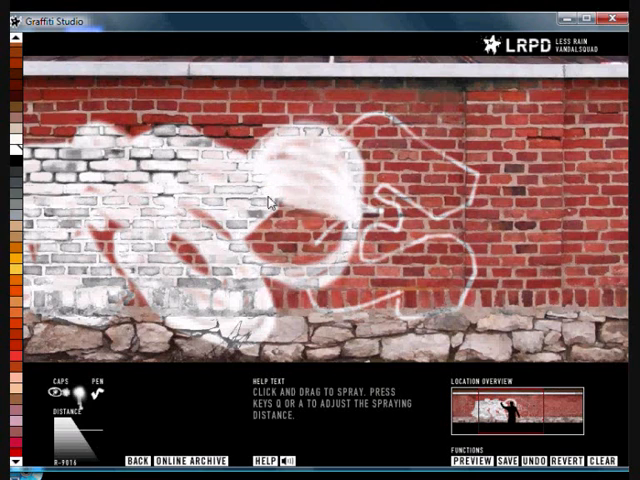
pyautogui.moveTo(270, 200); pyautogui.dragTo(335, 270)
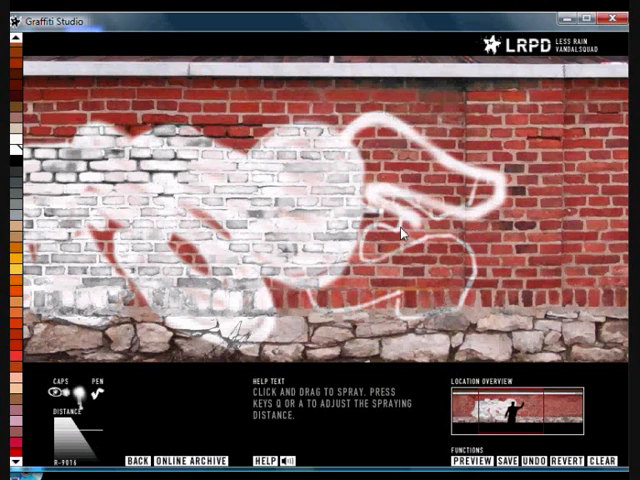
pyautogui.moveTo(400, 232); pyautogui.dragTo(368, 330)
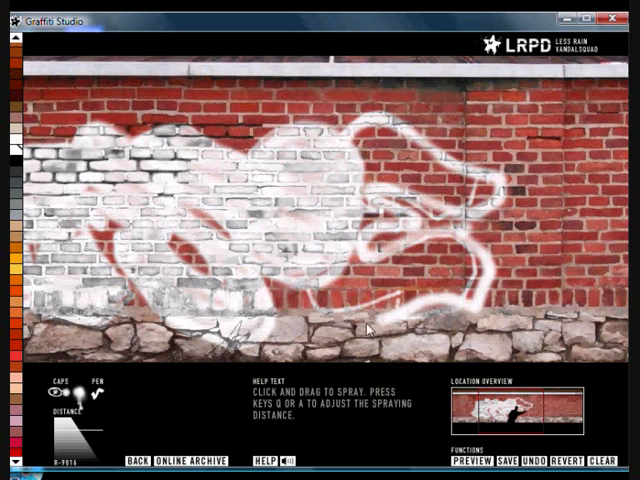
pyautogui.moveTo(370, 328); pyautogui.dragTo(470, 305)
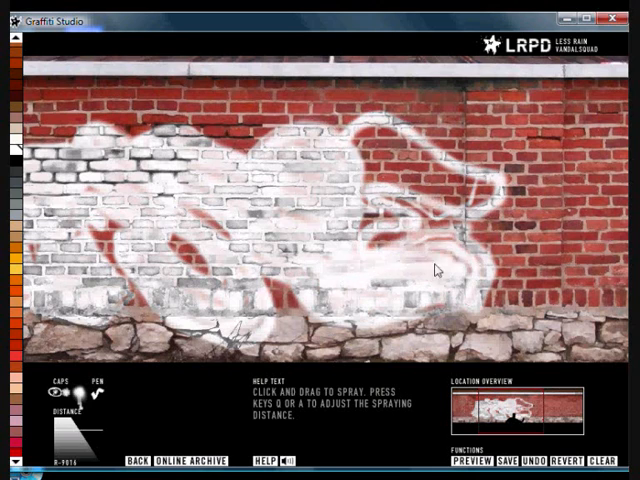
pyautogui.moveTo(435, 270); pyautogui.dragTo(485, 190)
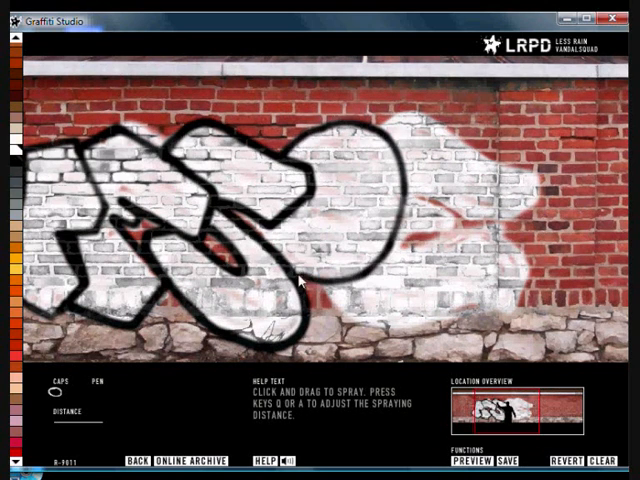
# - Trace bold black outlines around the rightmost letters' edges
pyautogui.moveTo(300, 280); pyautogui.dragTo(345, 130)
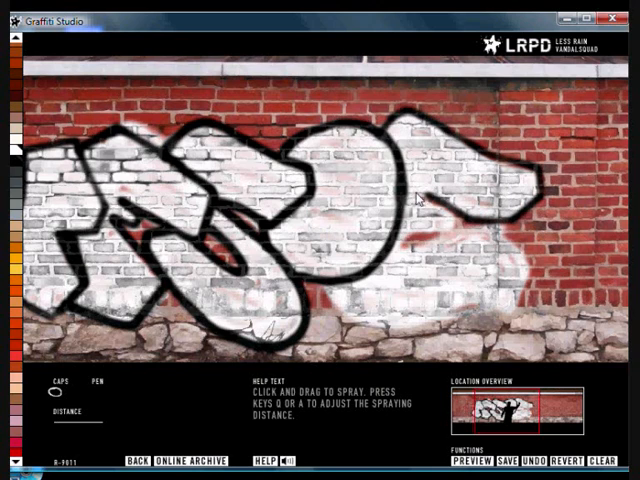
pyautogui.moveTo(420, 195); pyautogui.dragTo(510, 325)
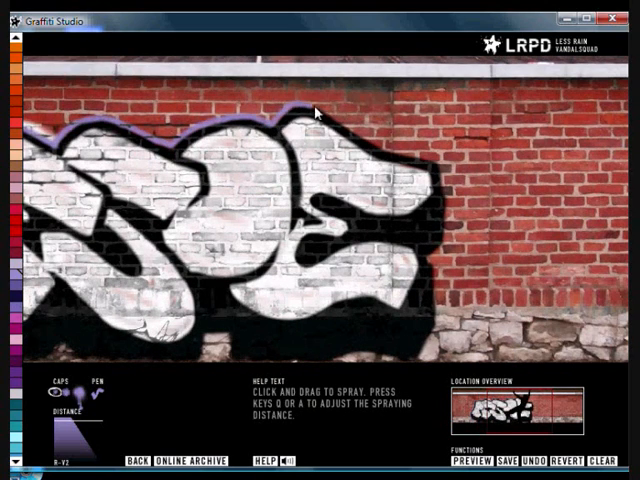
# - Trace the purple (R-V2) outer line down the right edge of the last letter
pyautogui.moveTo(315, 110); pyautogui.dragTo(430, 330)
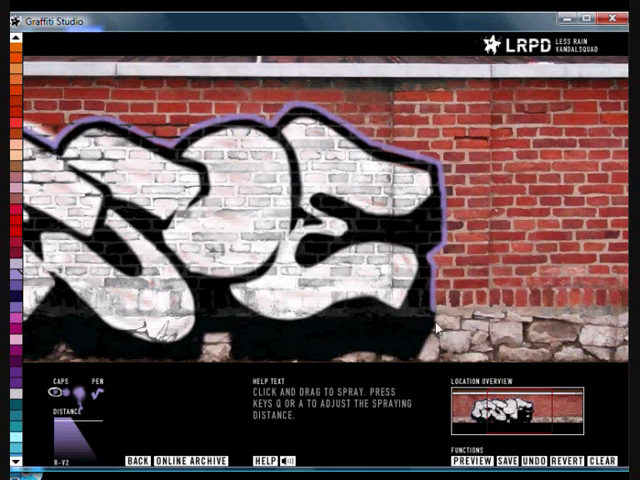